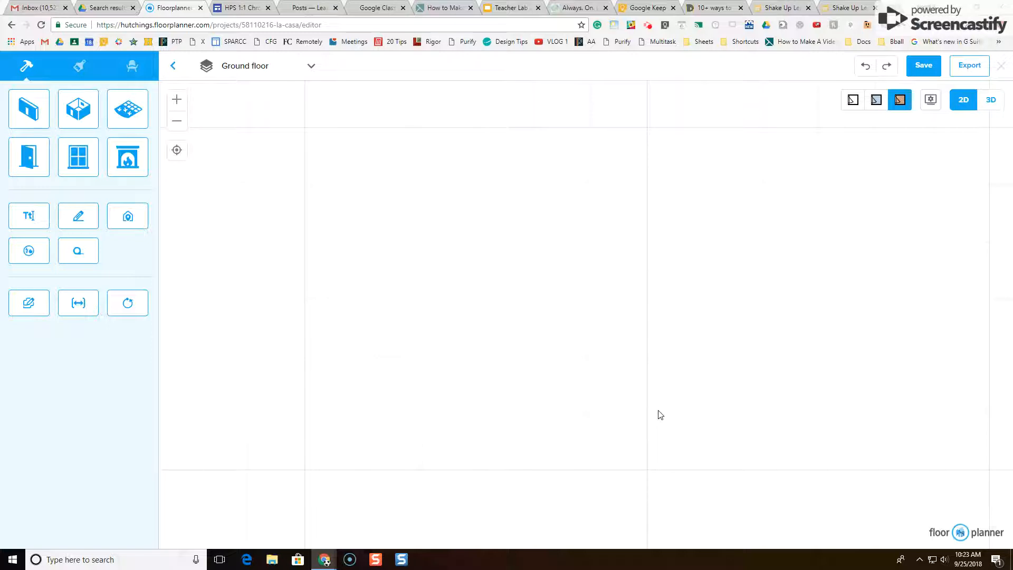
mouse_move(487, 280)
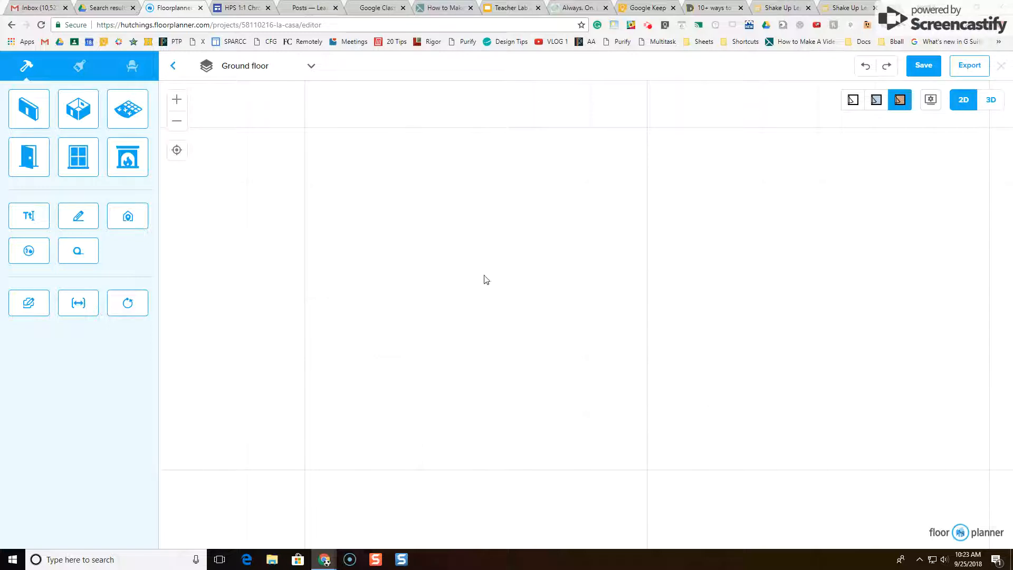
mouse_move(670, 375)
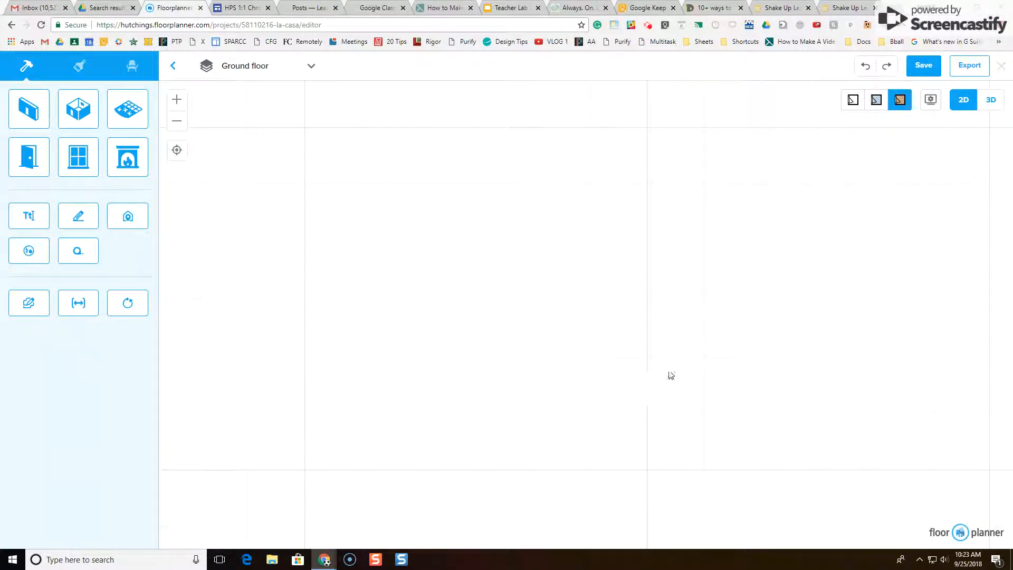
mouse_move(284, 240)
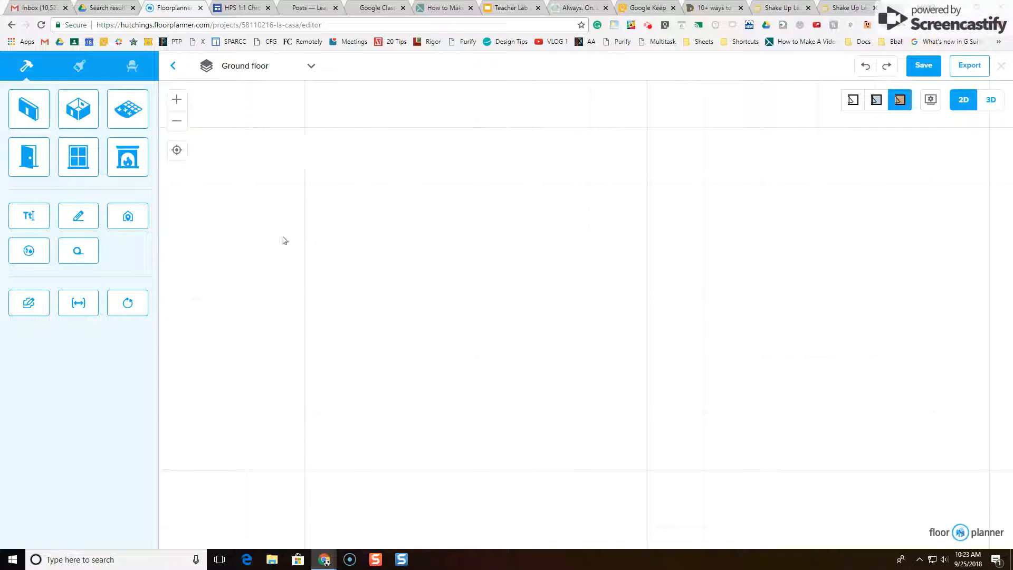
Open the Room Sizes reference PDF in Google Drive and scroll through typical dimensions
click(127, 108)
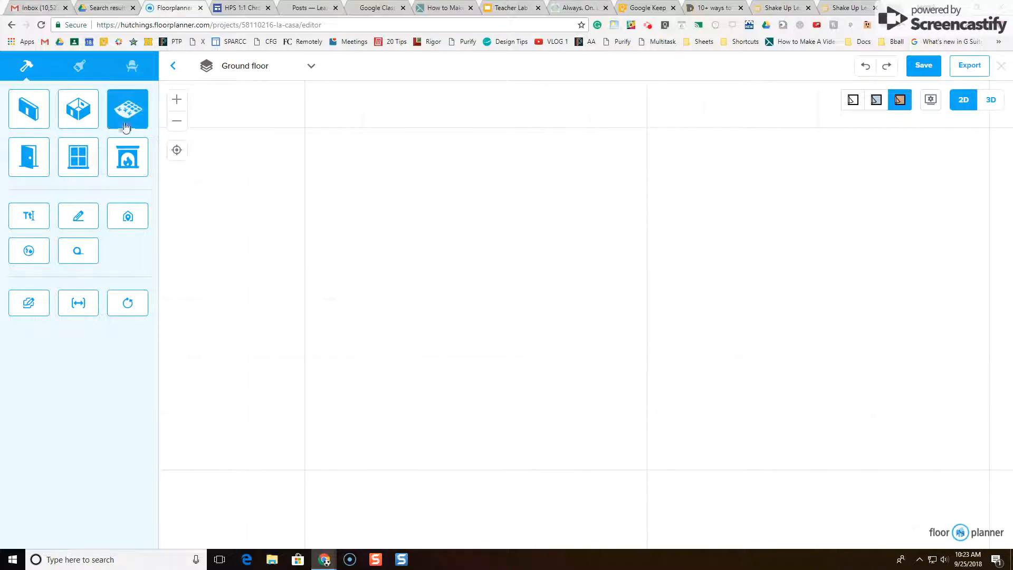
mouse_move(77, 108)
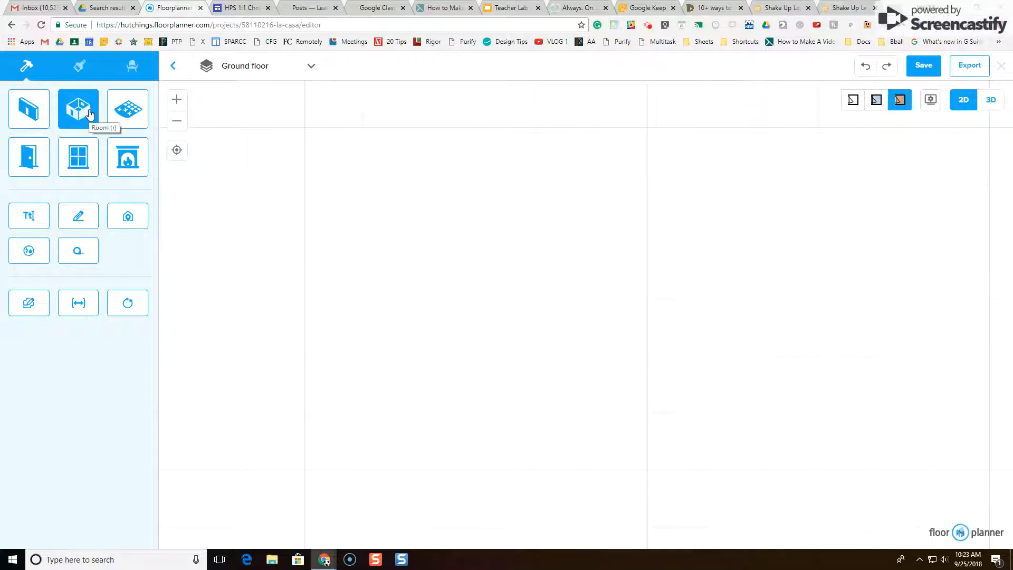
mouse_move(90, 122)
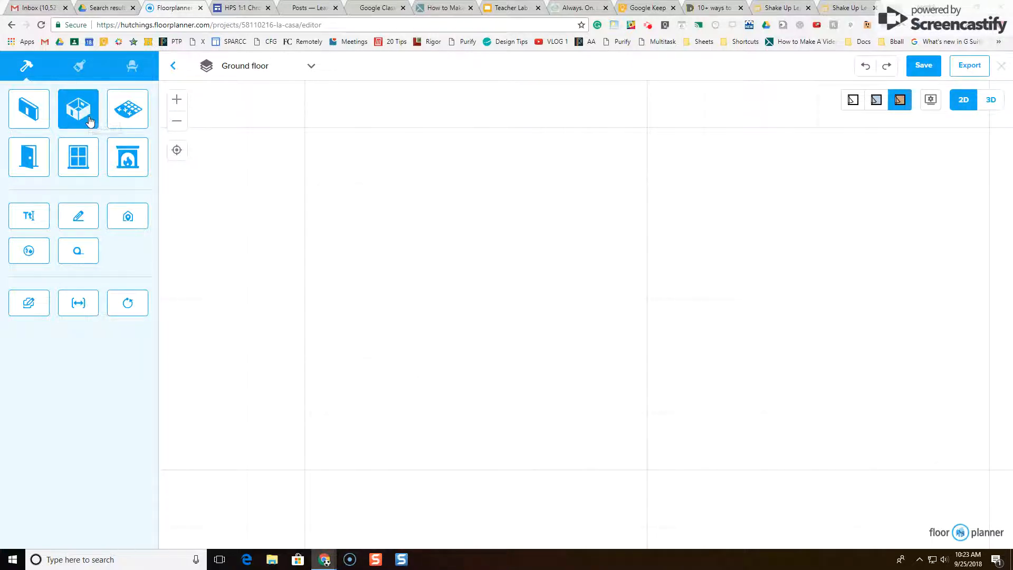
mouse_move(77, 108)
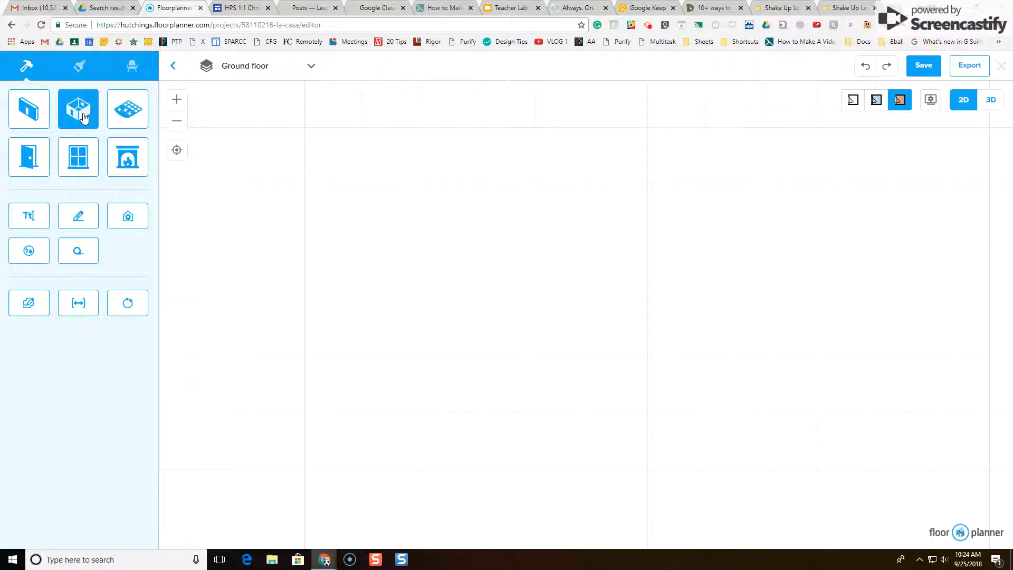
click(78, 109)
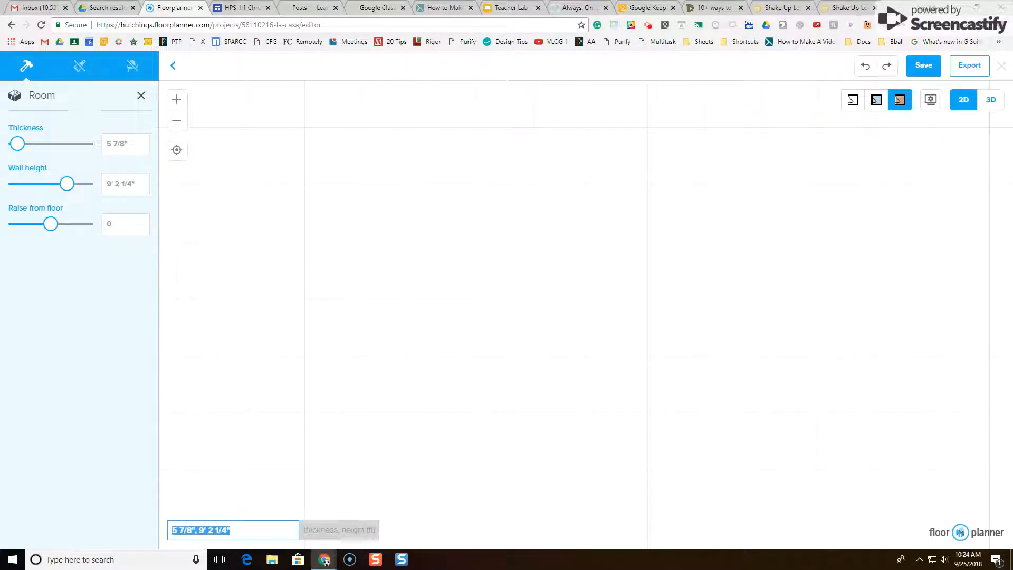
mouse_move(306, 130)
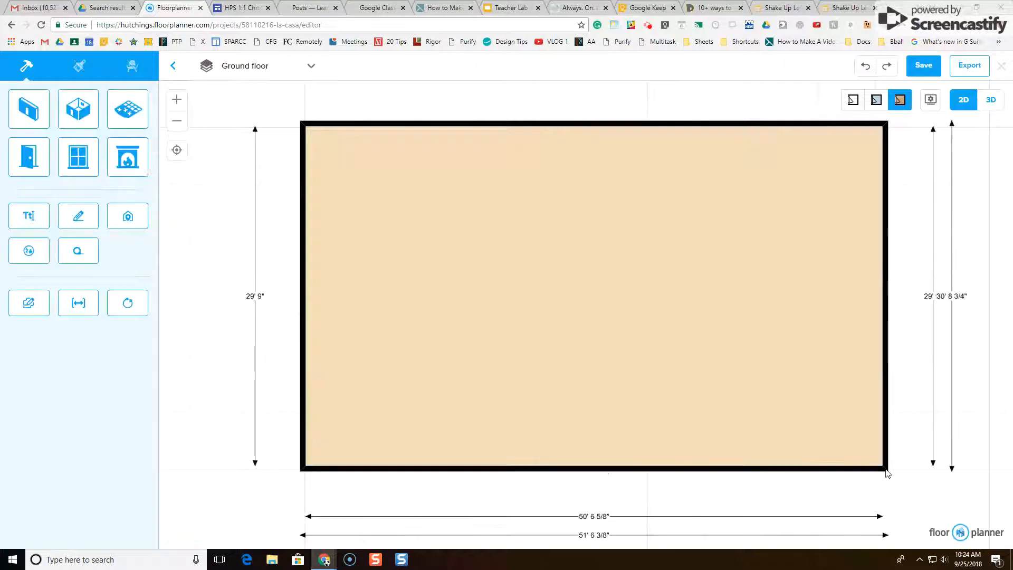
mouse_move(418, 233)
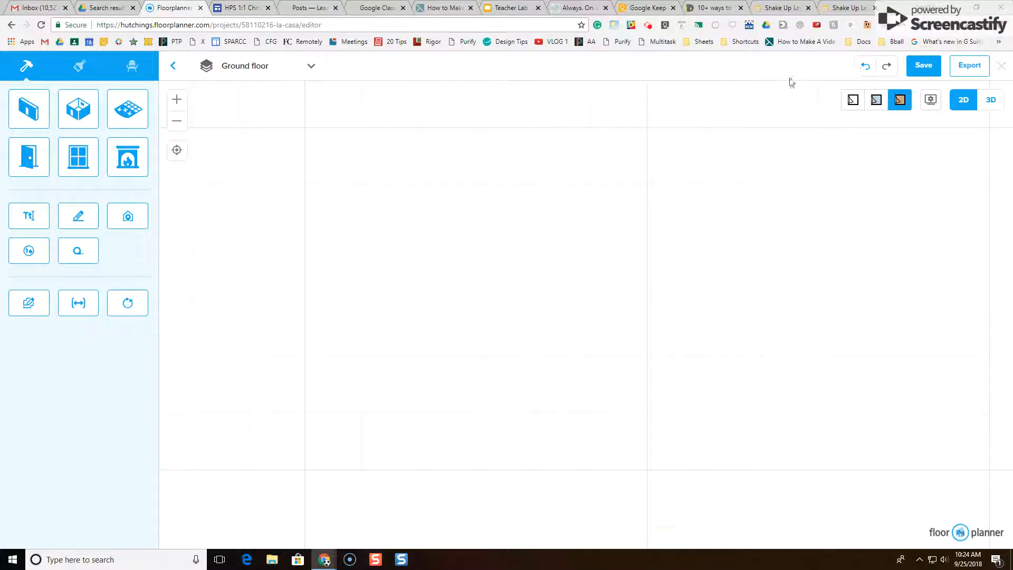
click(78, 108)
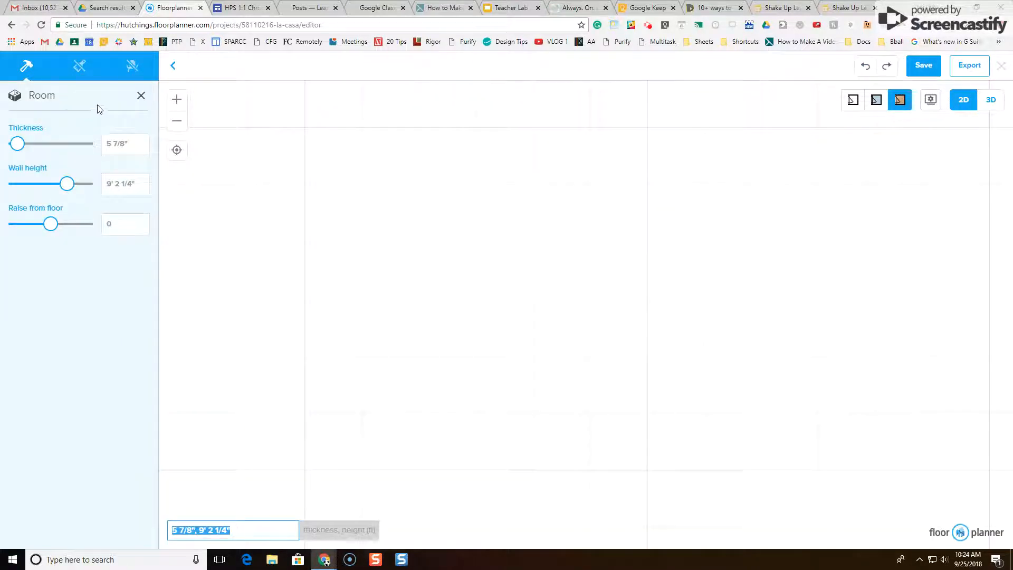
click(303, 126)
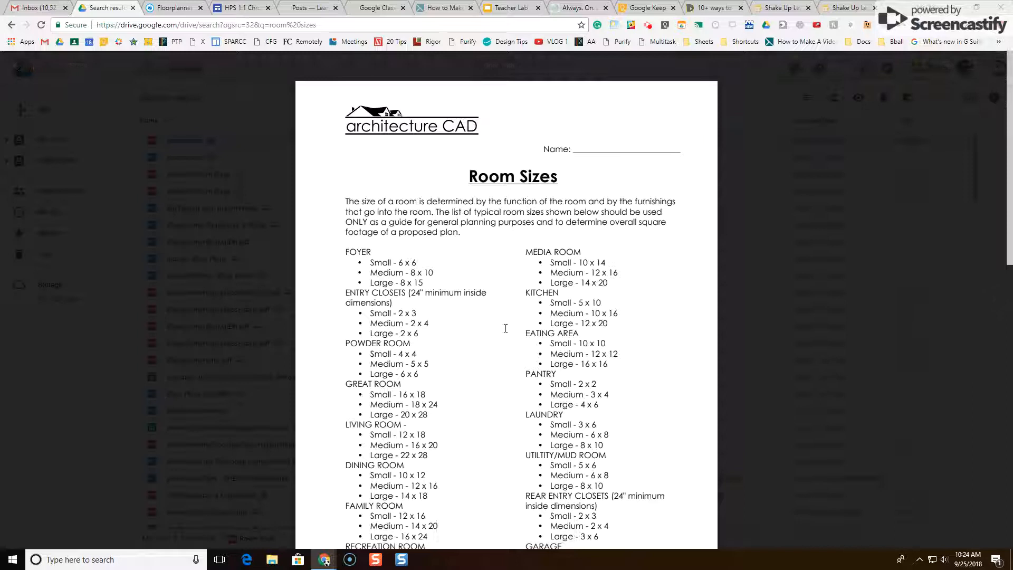
scroll(down, 3)
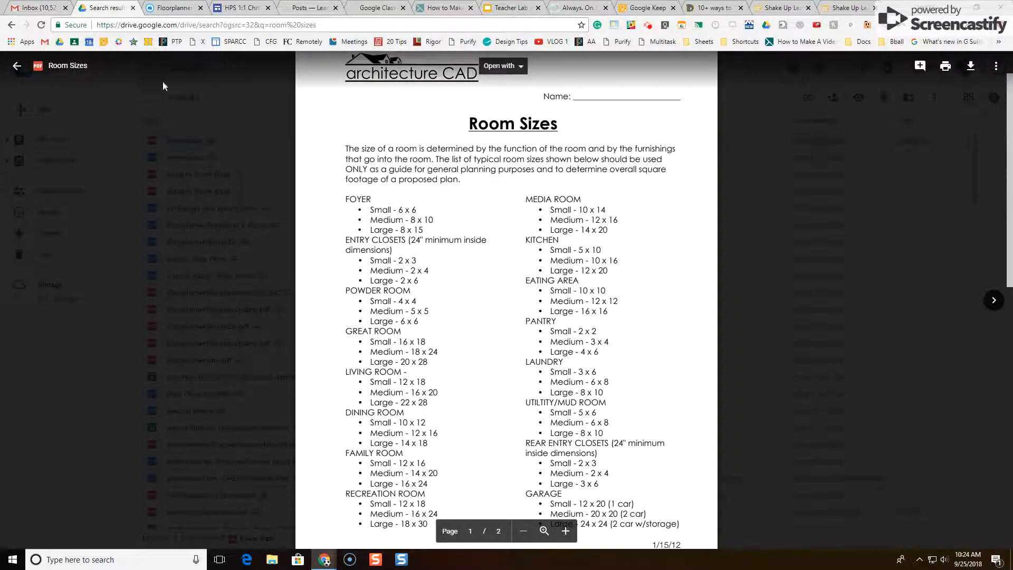
Draw a rectangular room about 19'5" by 11'3" near the top-left of the plan
click(171, 7)
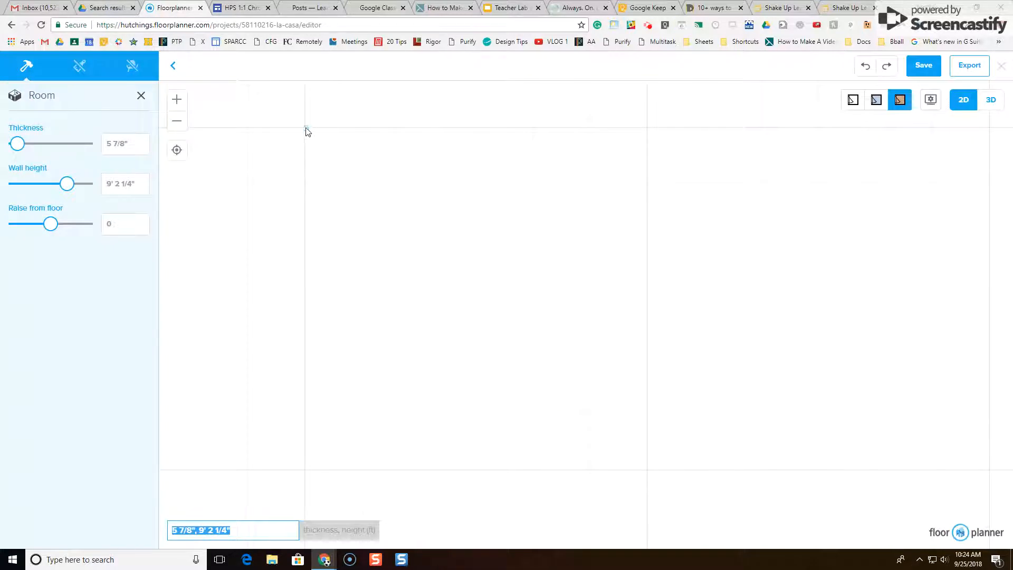
drag(305, 125, 411, 199)
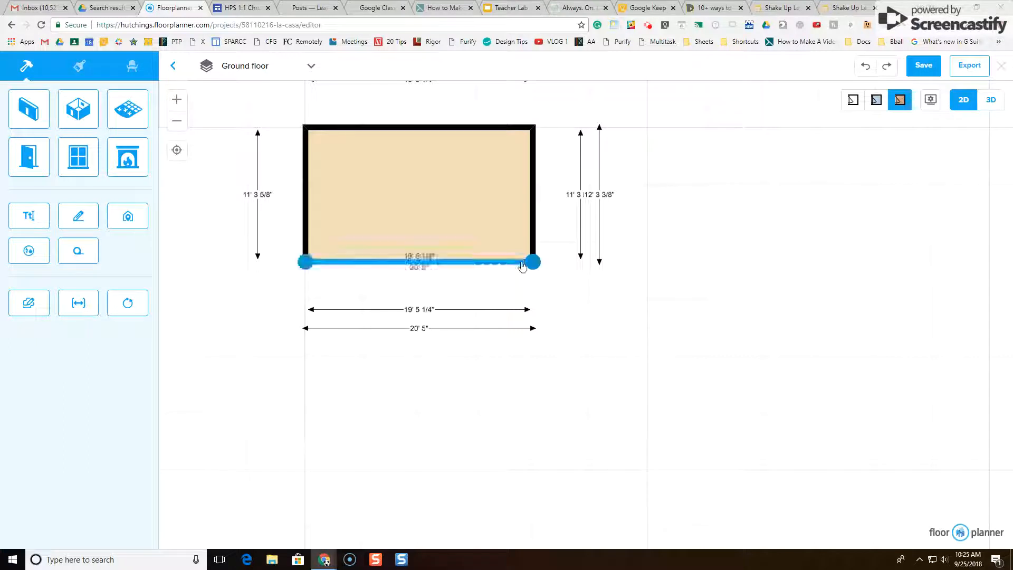
click(467, 201)
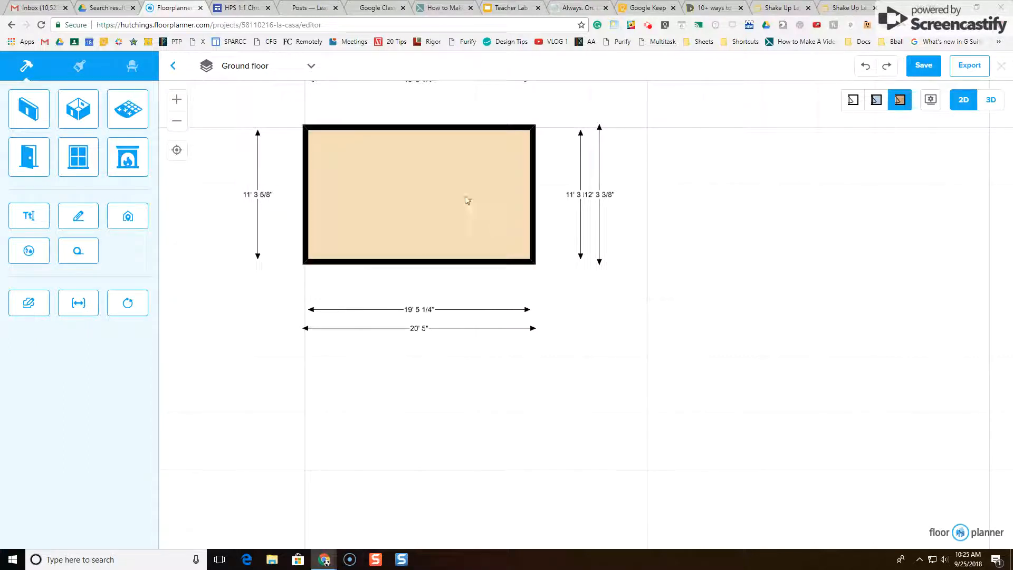
mouse_move(671, 138)
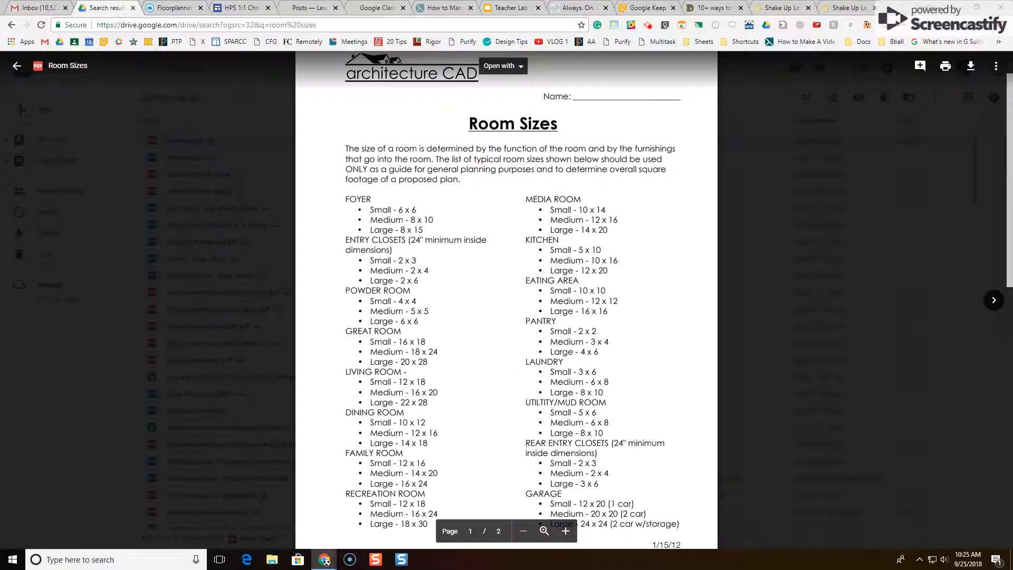
mouse_move(488, 407)
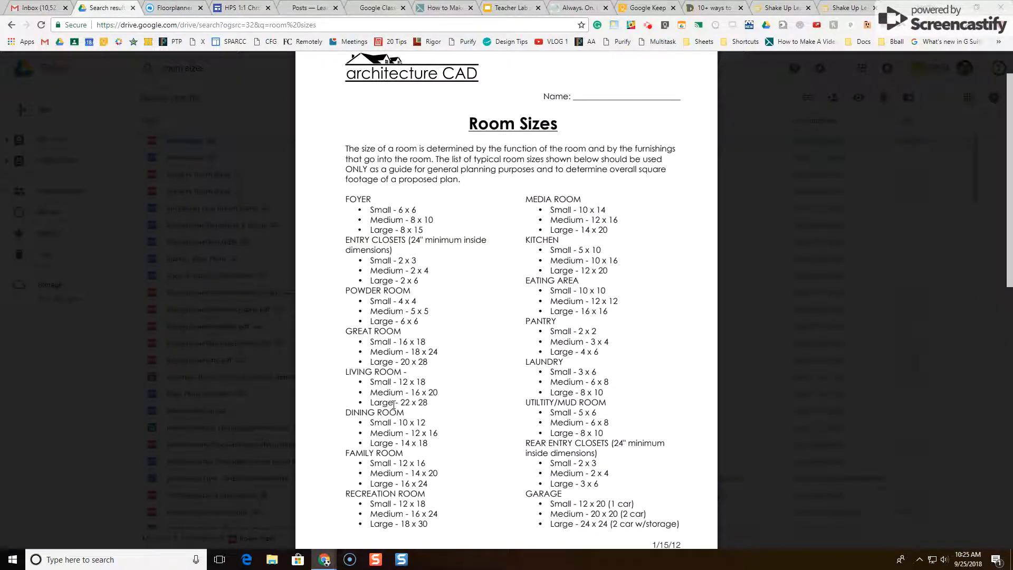
mouse_move(399, 400)
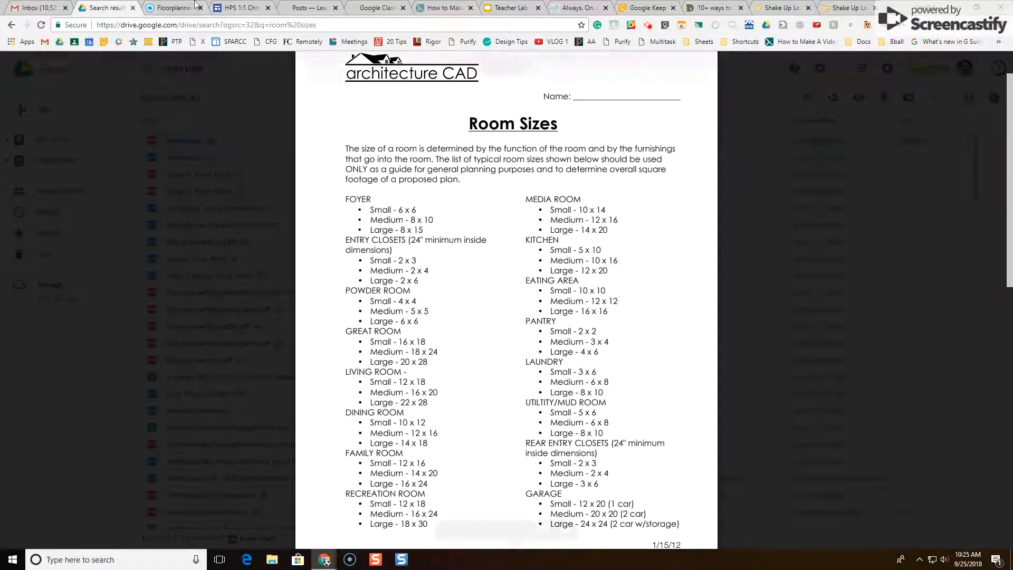
Draw a second room about 20'11" by 26' beside the first and check it in 3D
click(171, 7)
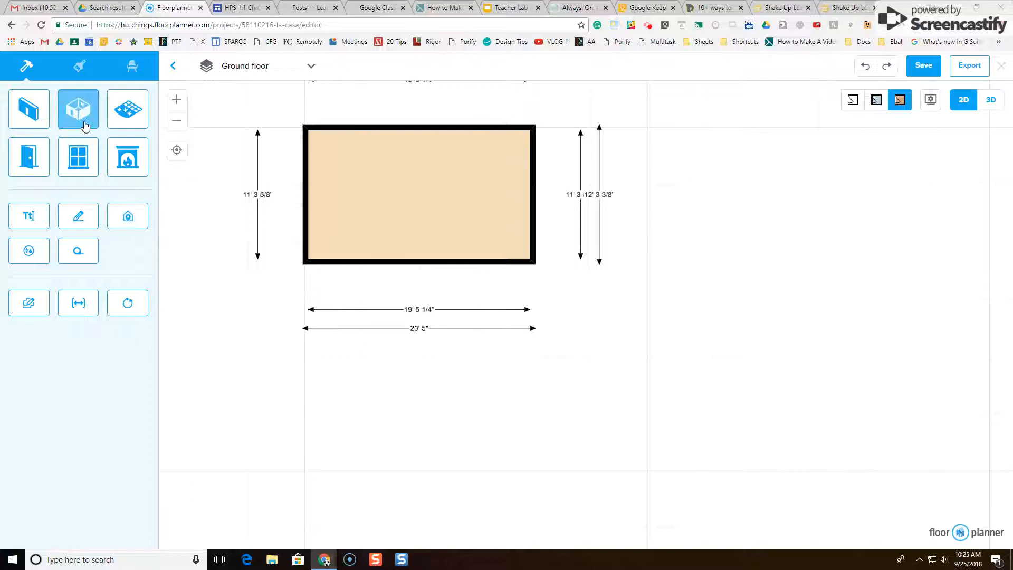
click(78, 108)
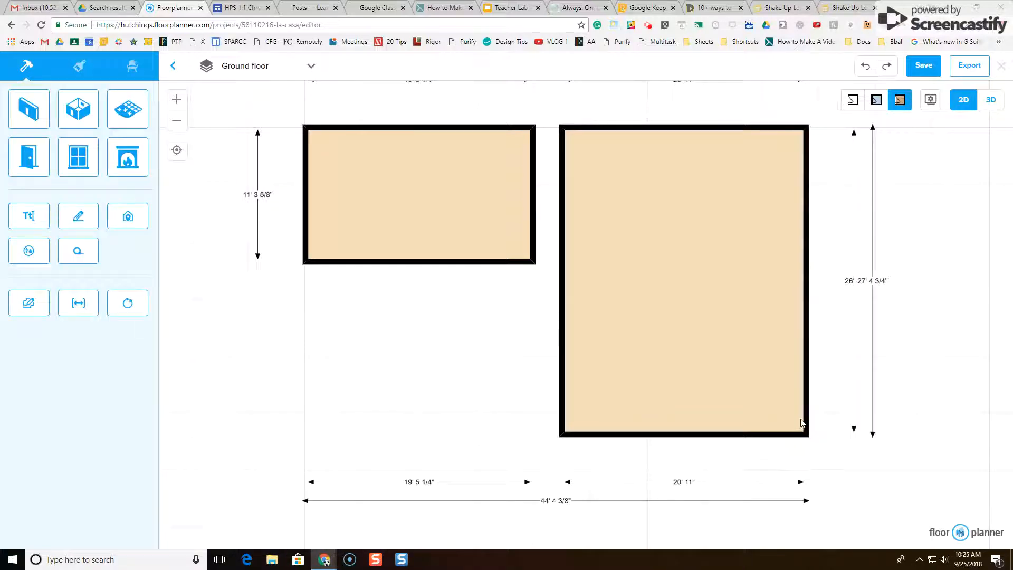
mouse_move(508, 188)
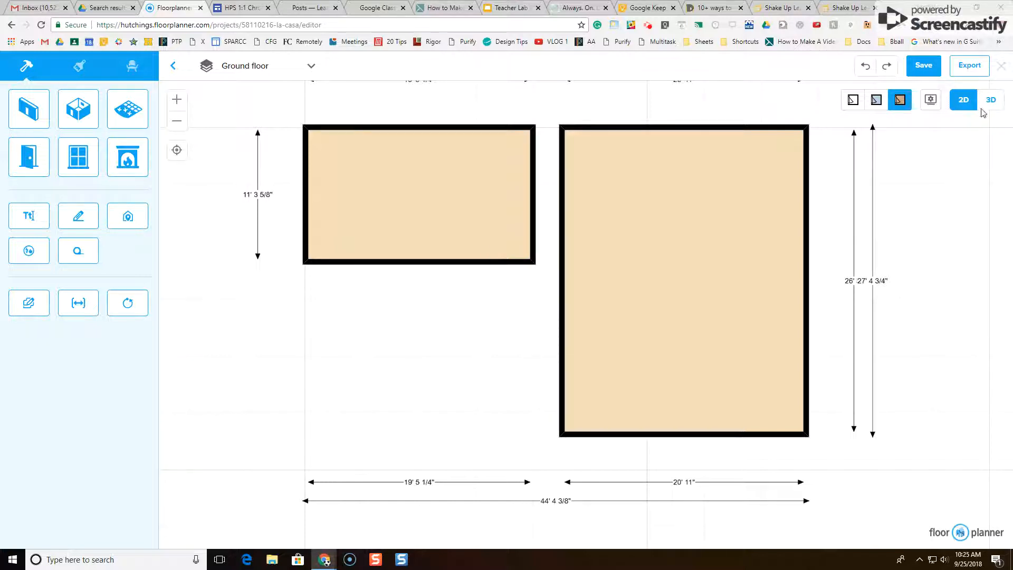
click(991, 100)
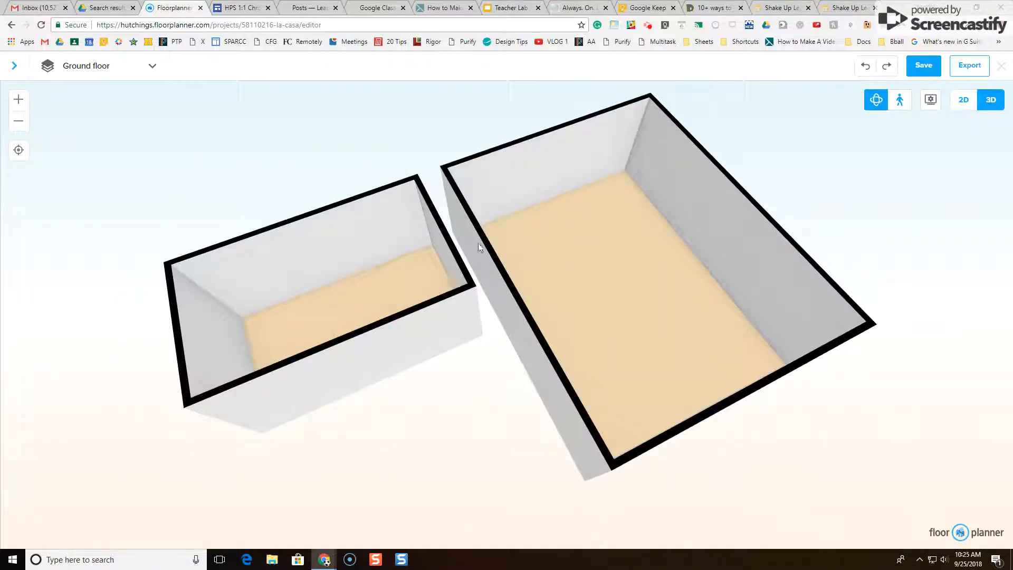
click(963, 100)
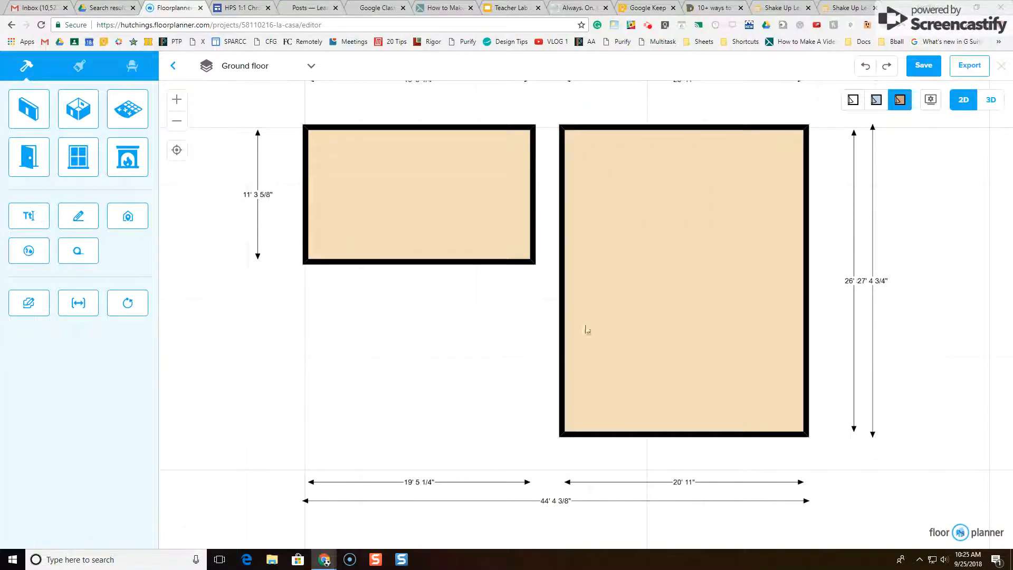
mouse_move(567, 177)
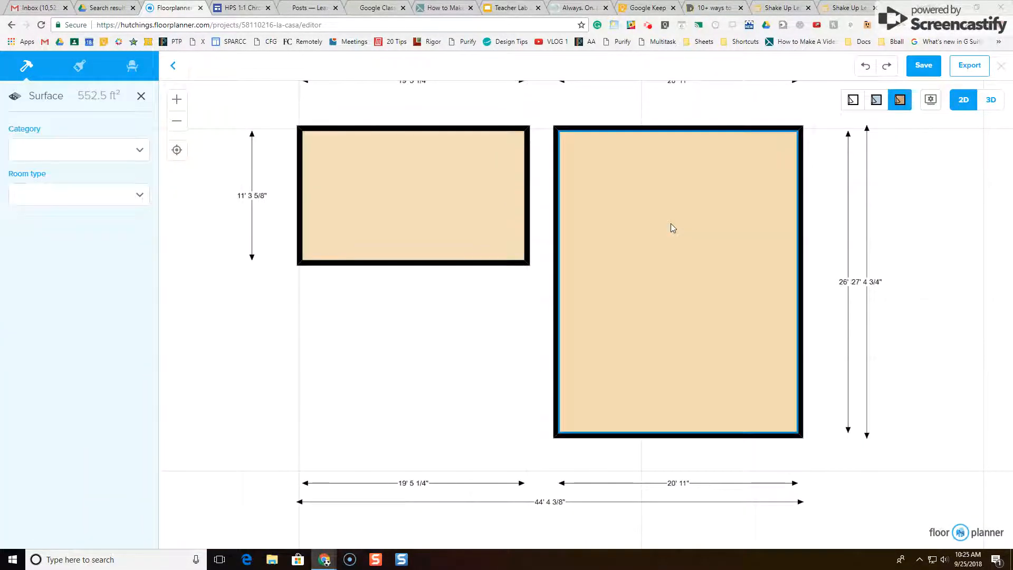
mouse_move(652, 201)
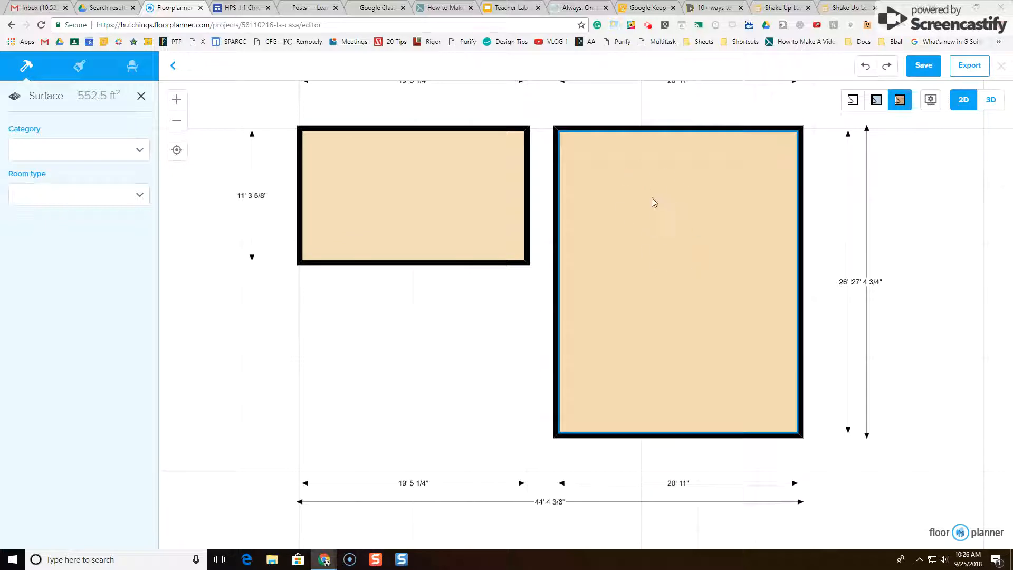
Drag the large room's left wall until it snaps against the small room, widening it to about 23'5"
click(141, 95)
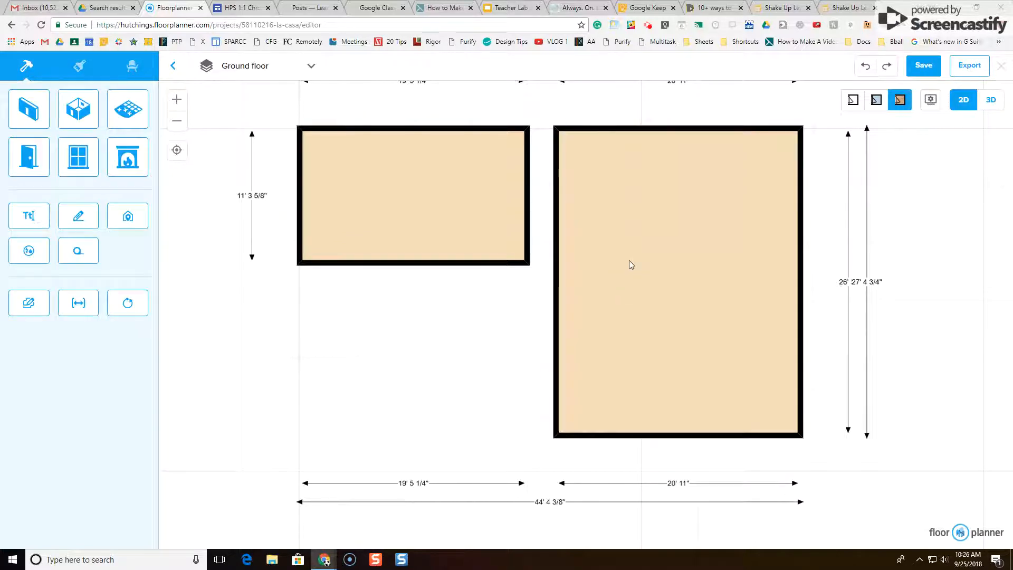
mouse_move(616, 209)
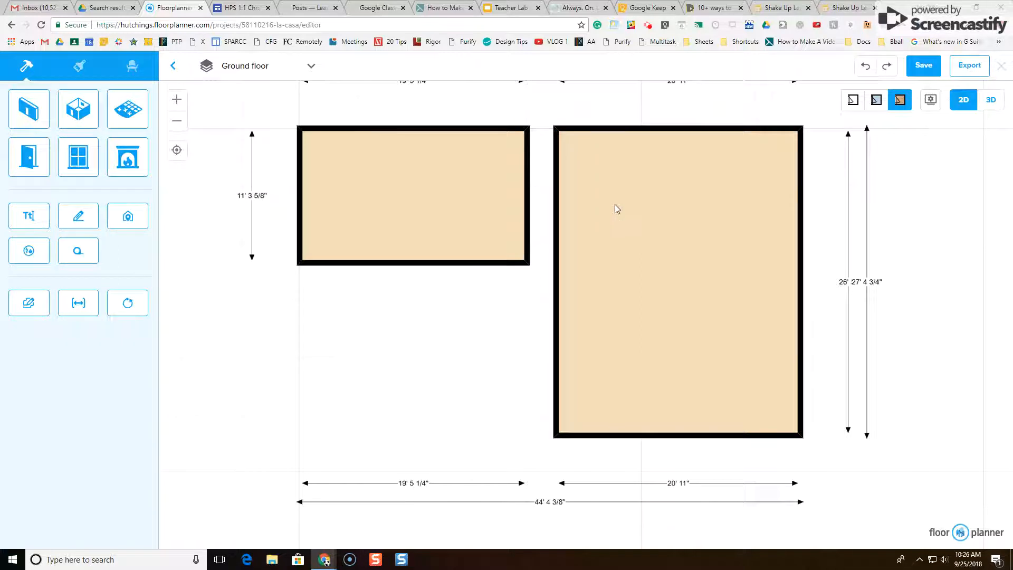
mouse_move(552, 196)
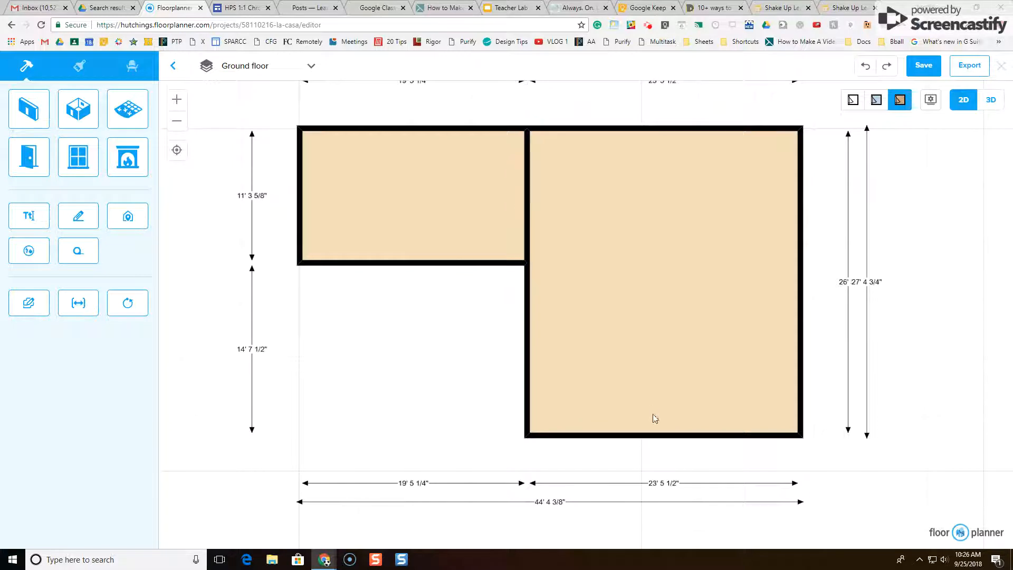
click(526, 196)
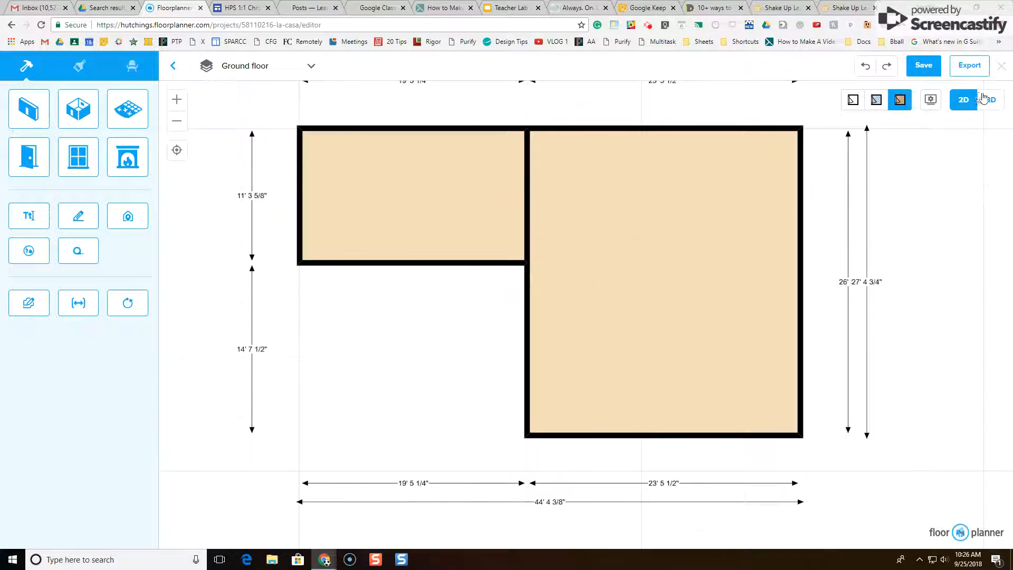
click(990, 99)
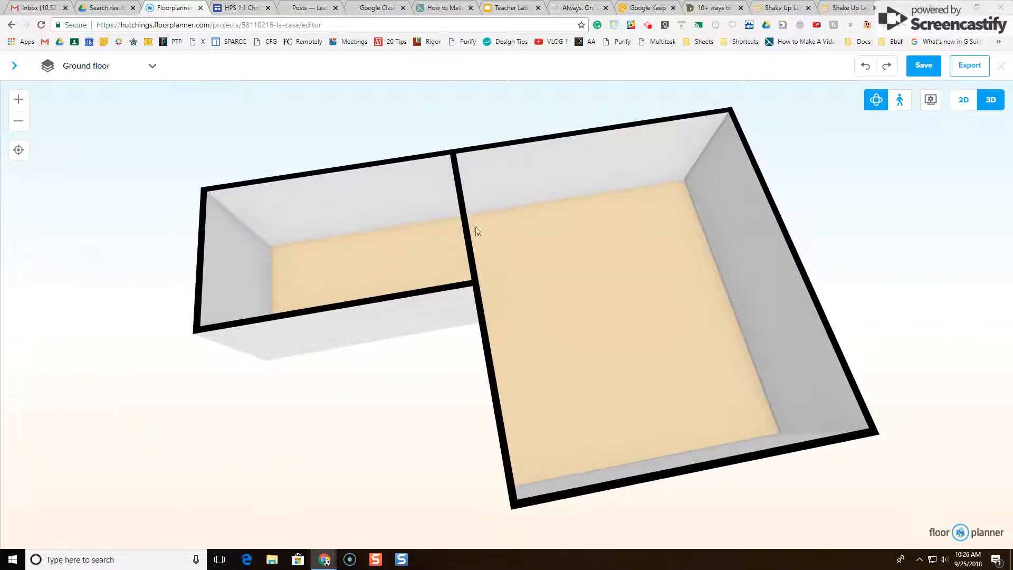
click(963, 100)
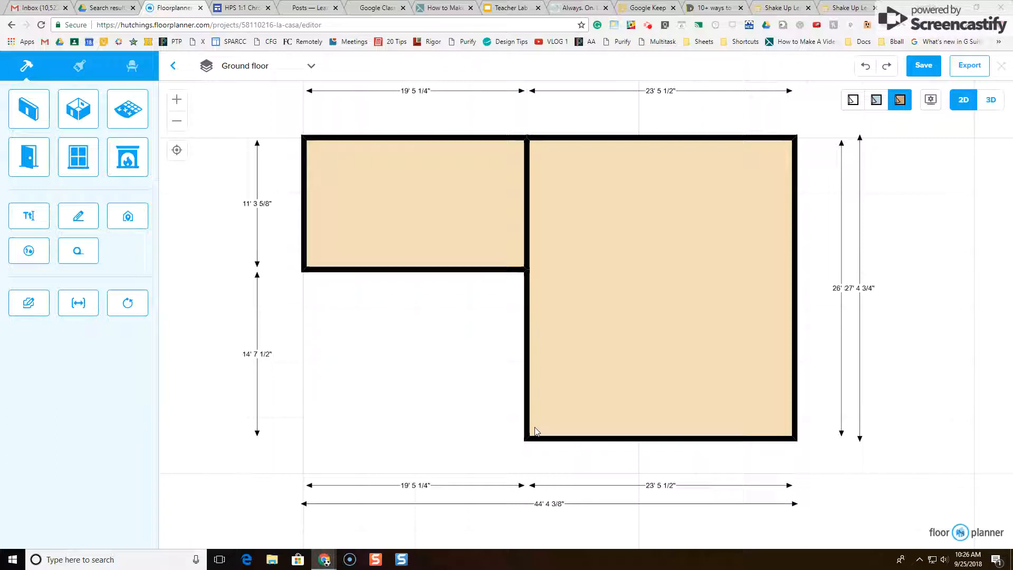
mouse_move(442, 281)
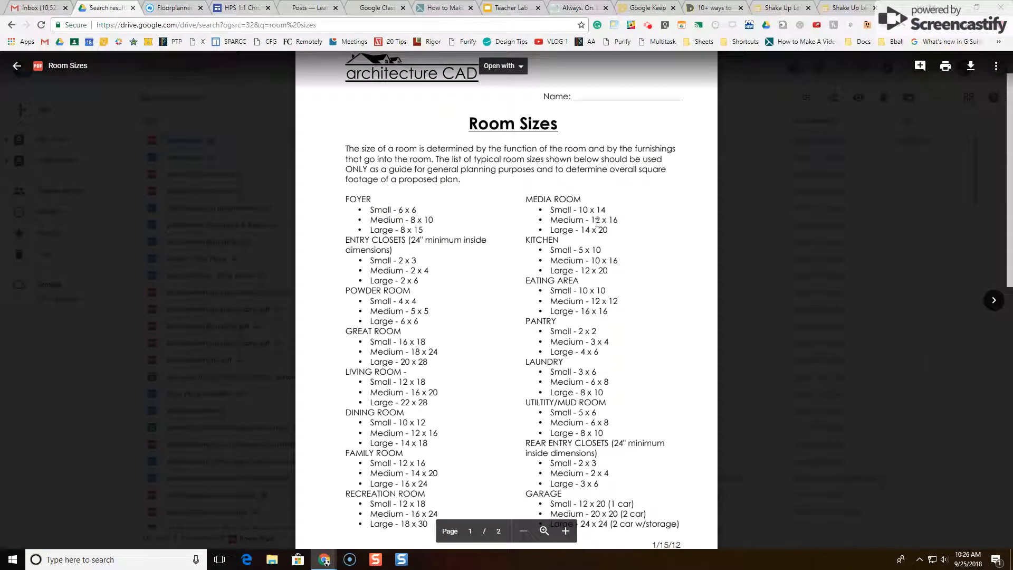
mouse_move(438, 421)
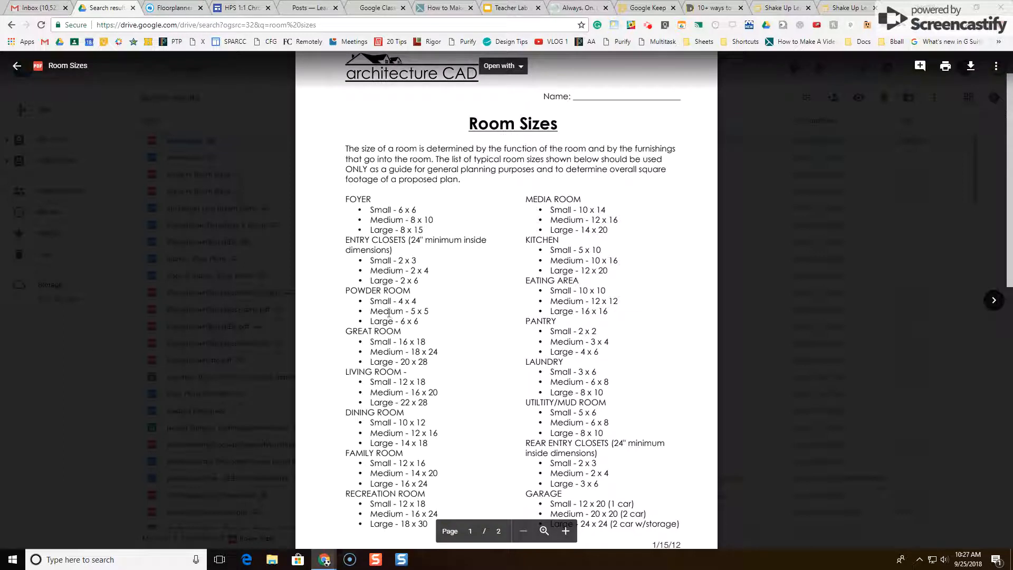
mouse_move(263, 127)
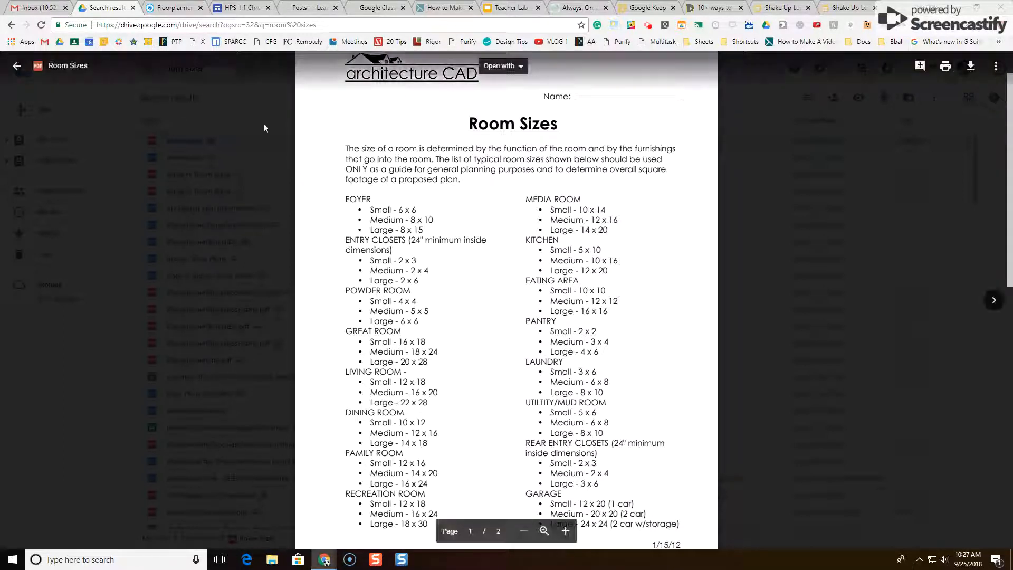
Draw a small square room about 4'3" by 4'5" below the first room
click(172, 8)
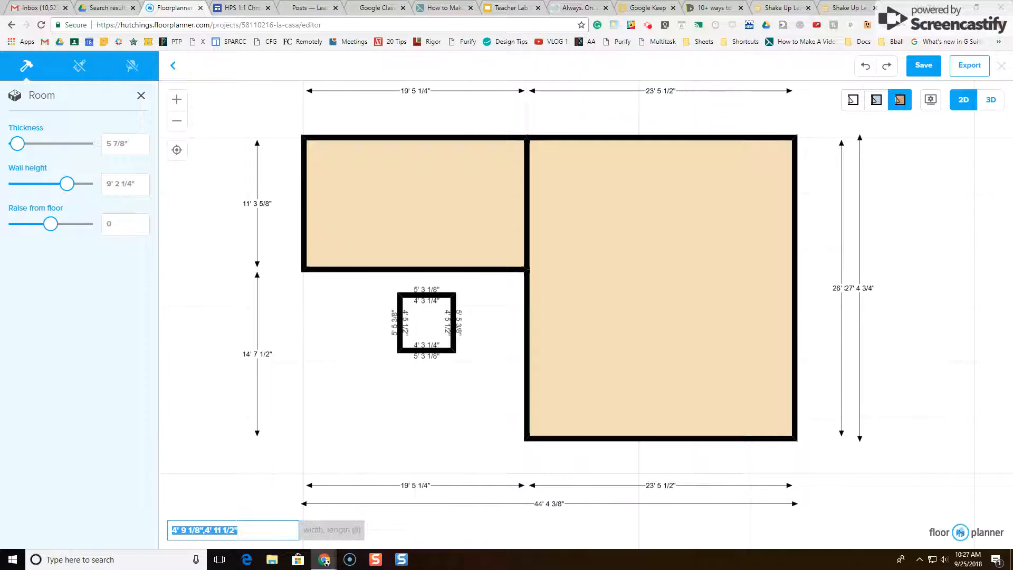
click(426, 322)
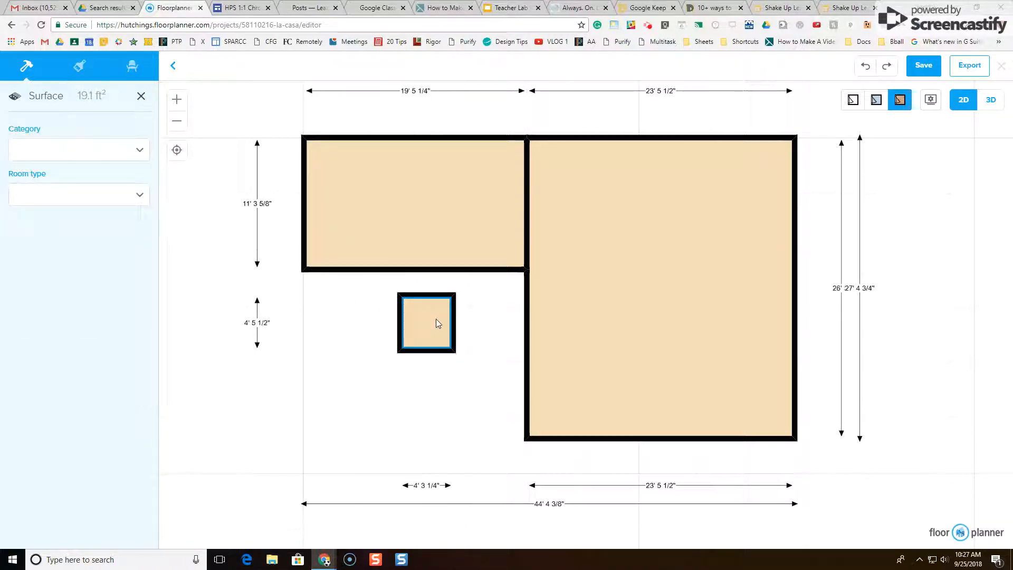
click(141, 96)
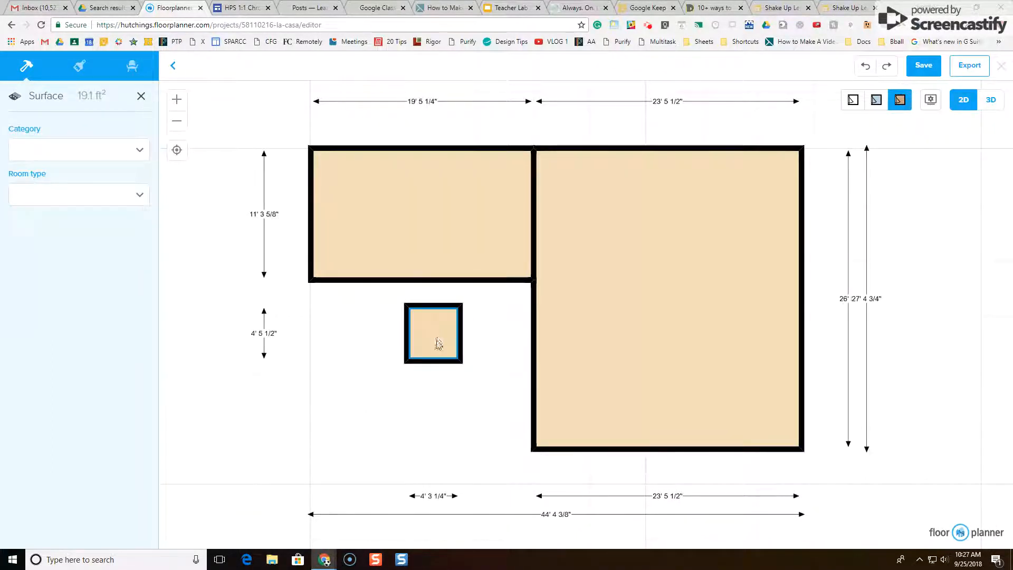
mouse_move(265, 143)
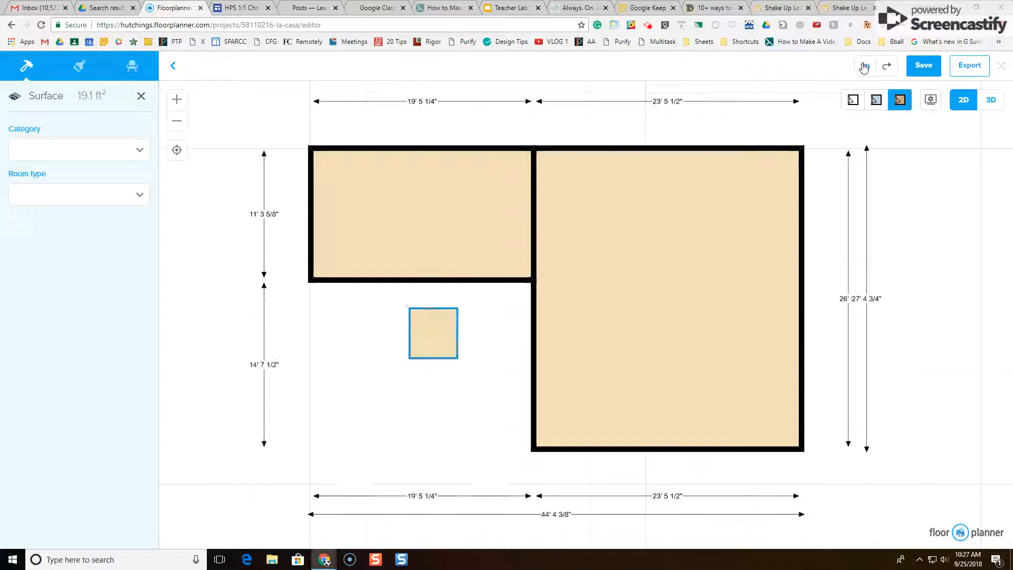
mouse_move(497, 382)
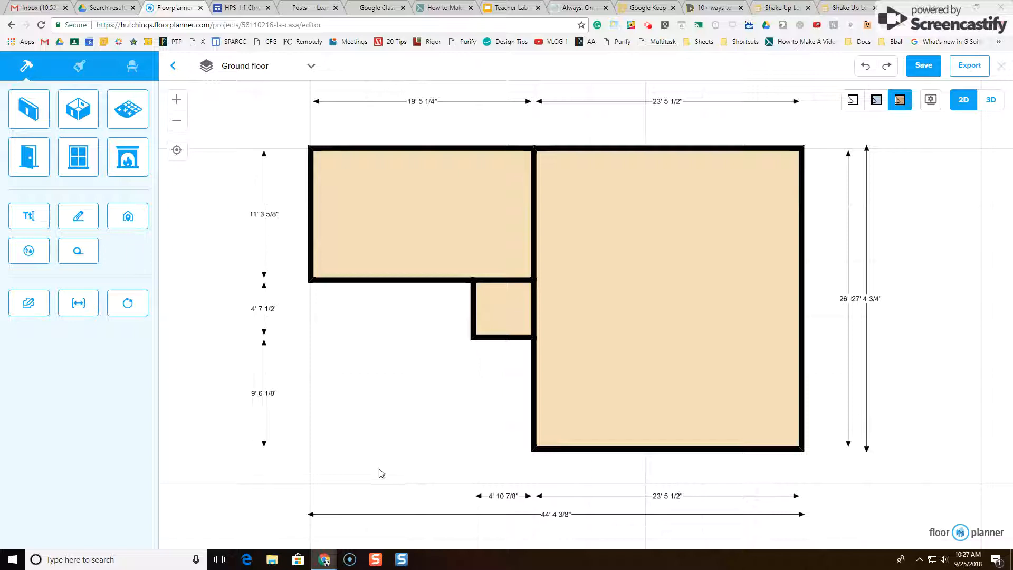
mouse_move(169, 287)
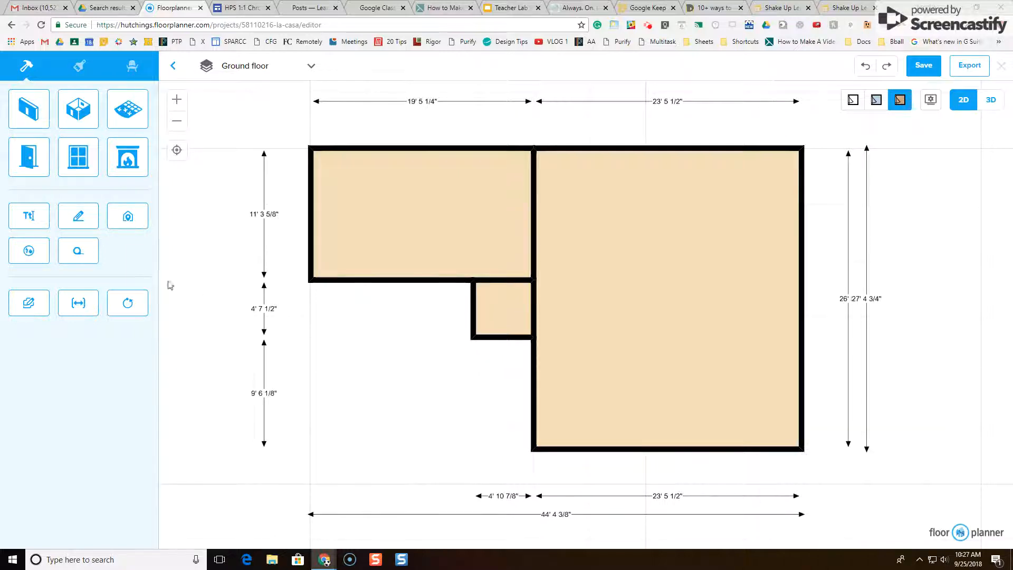
Add a 'Living Room' text label inside the large room
click(28, 215)
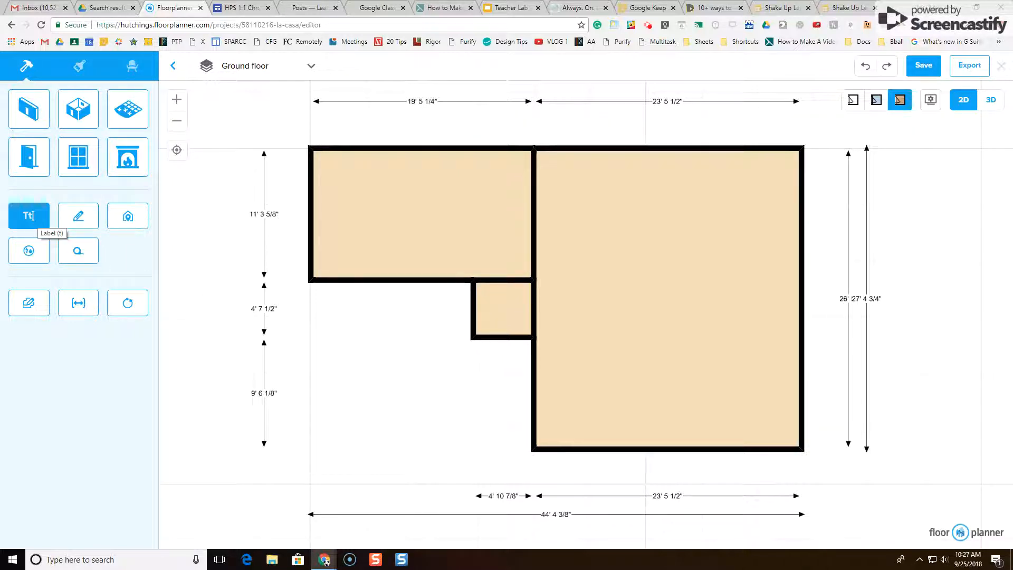
click(29, 216)
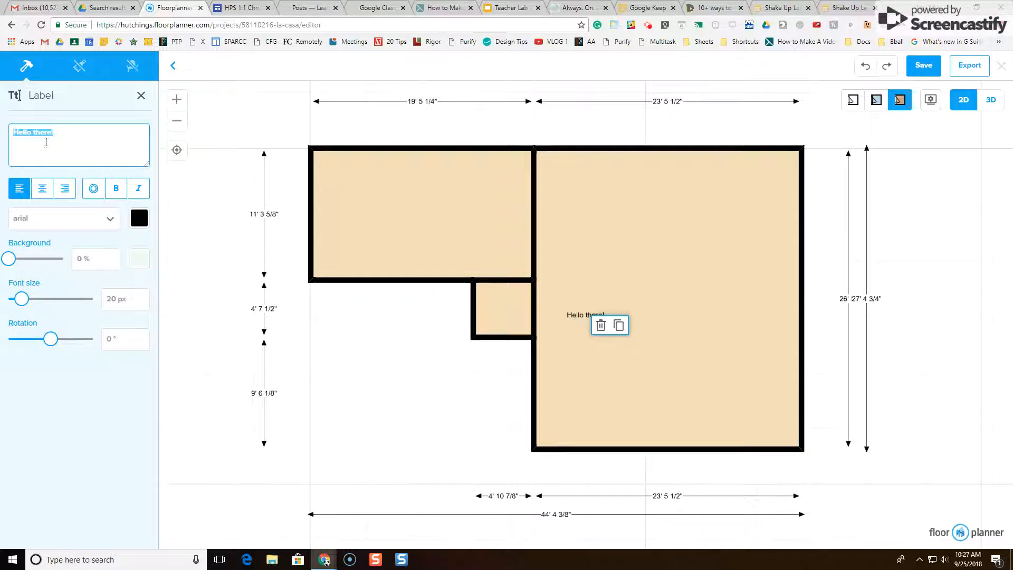
text(Li)
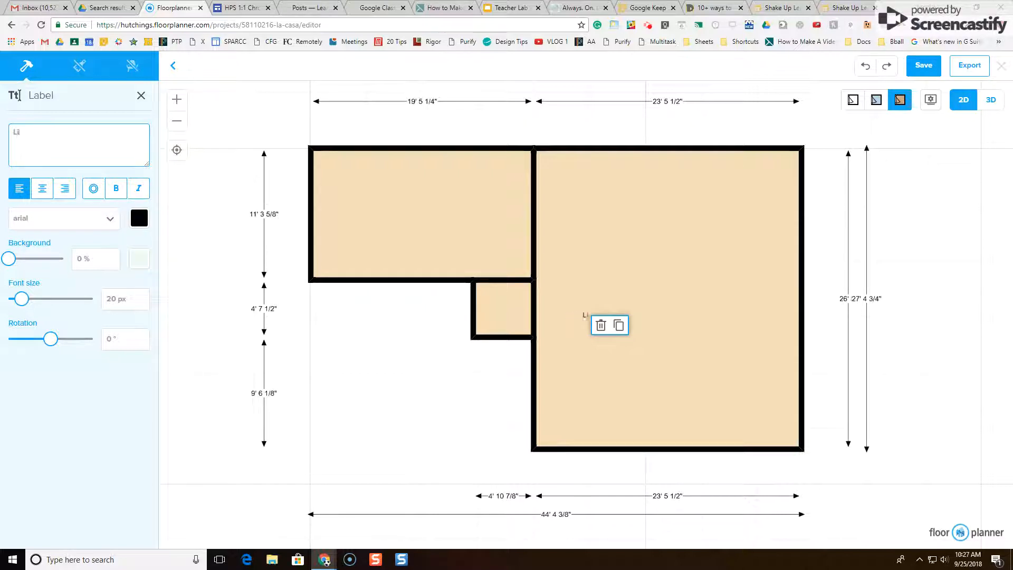
text(Living Room)
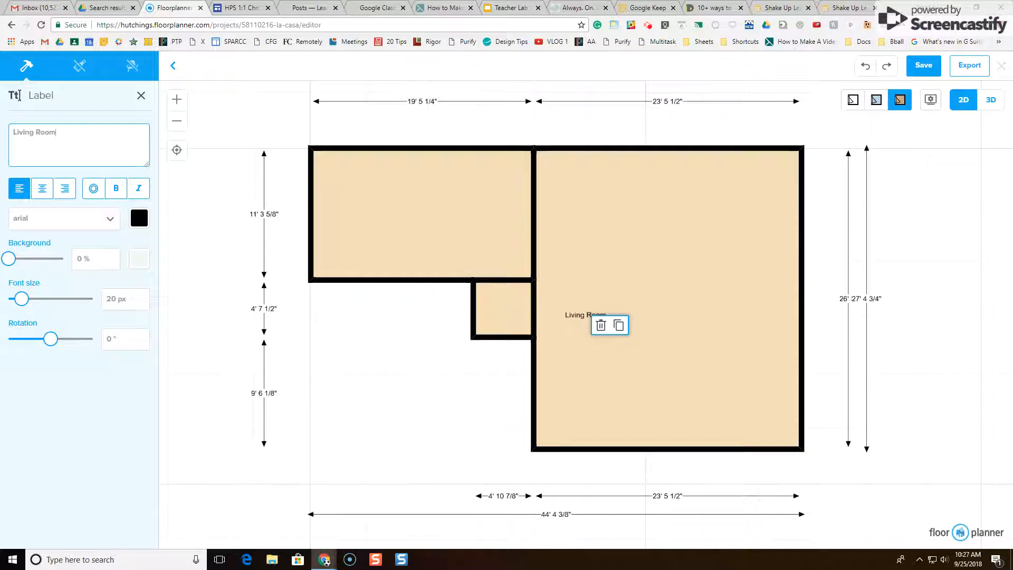
mouse_move(429, 415)
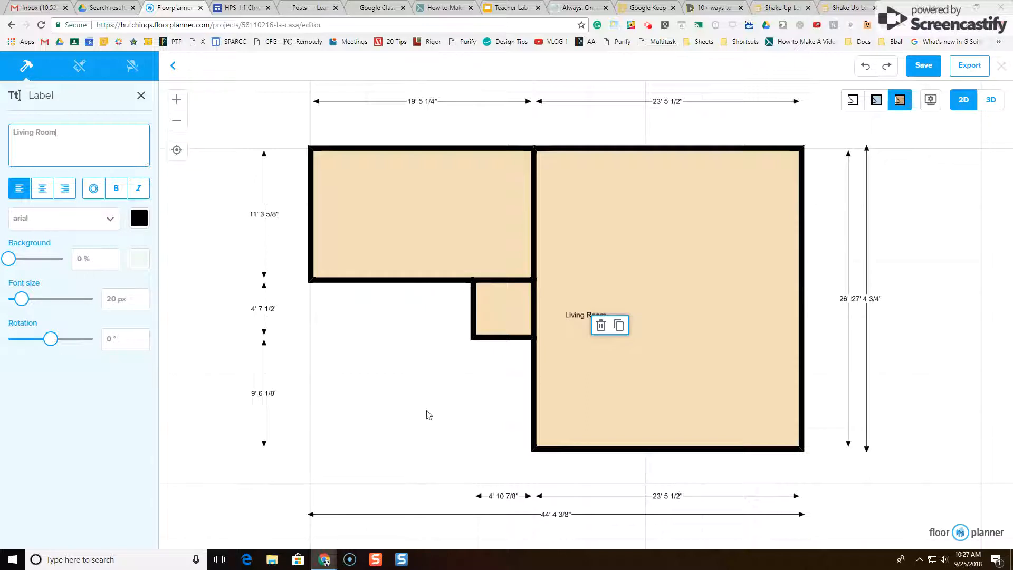
mouse_move(472, 390)
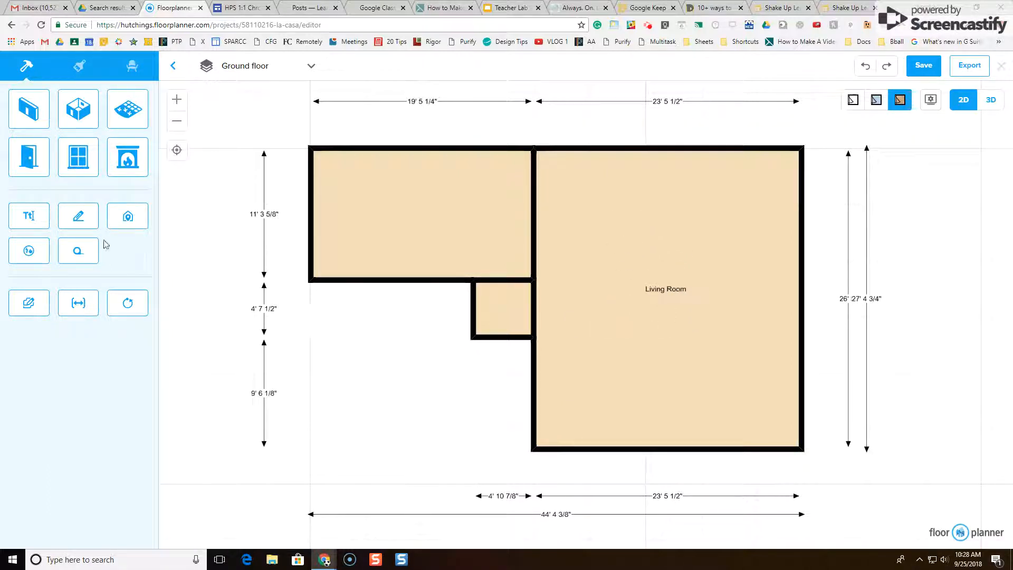
Add a 'Bathroom' text label and place it inside the small corner room
click(28, 215)
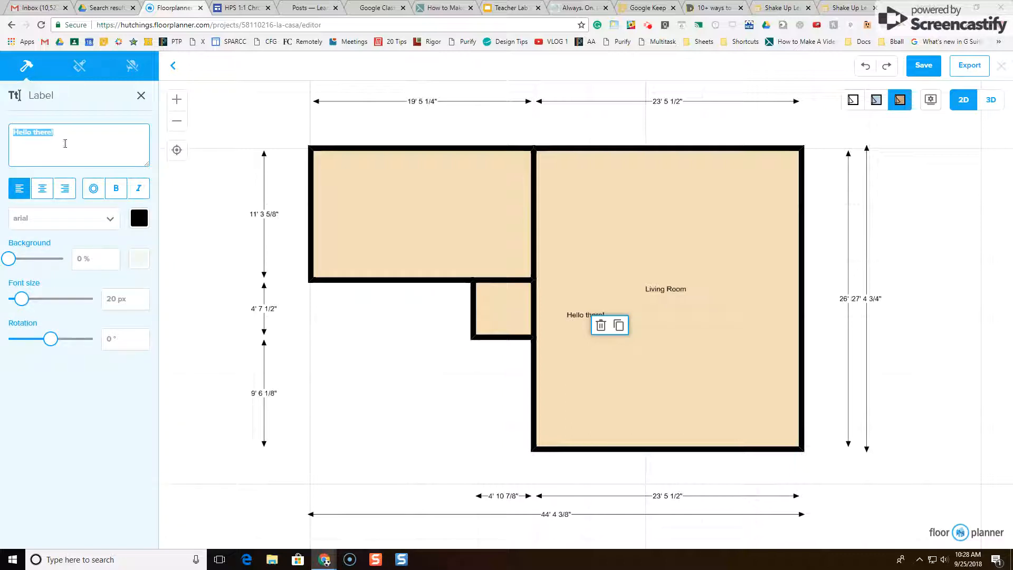
text(Bath)
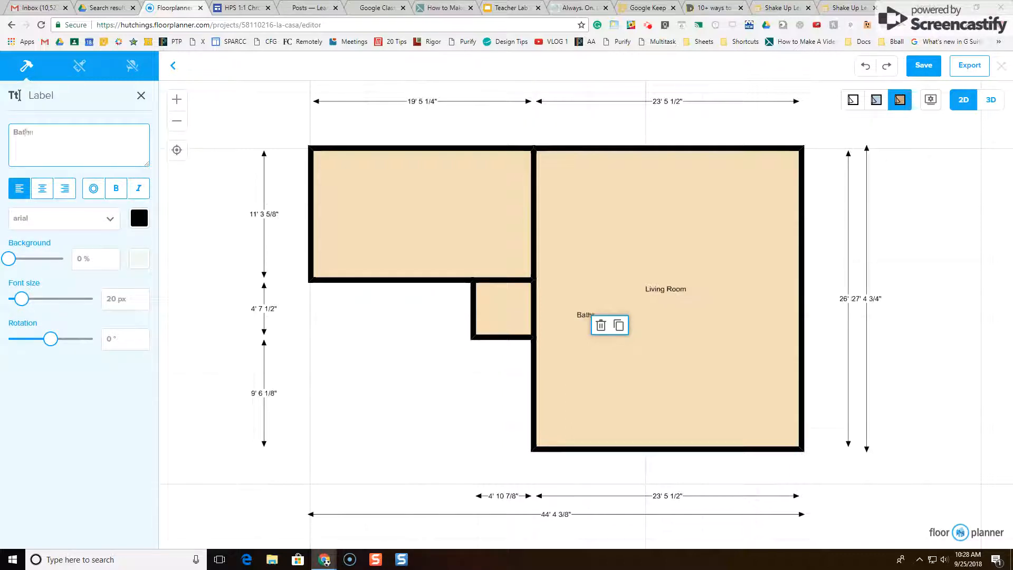
text(room)
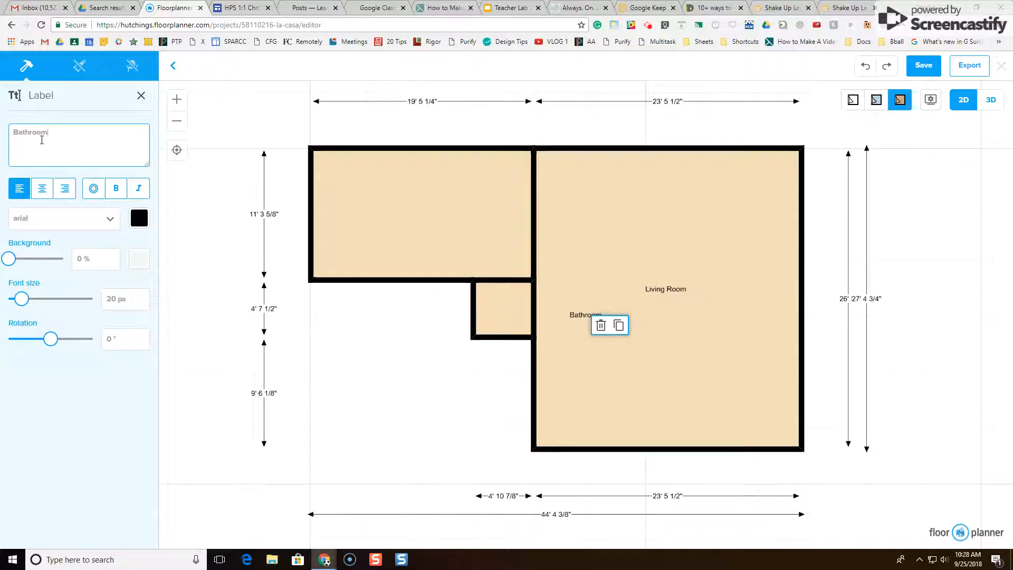
click(433, 397)
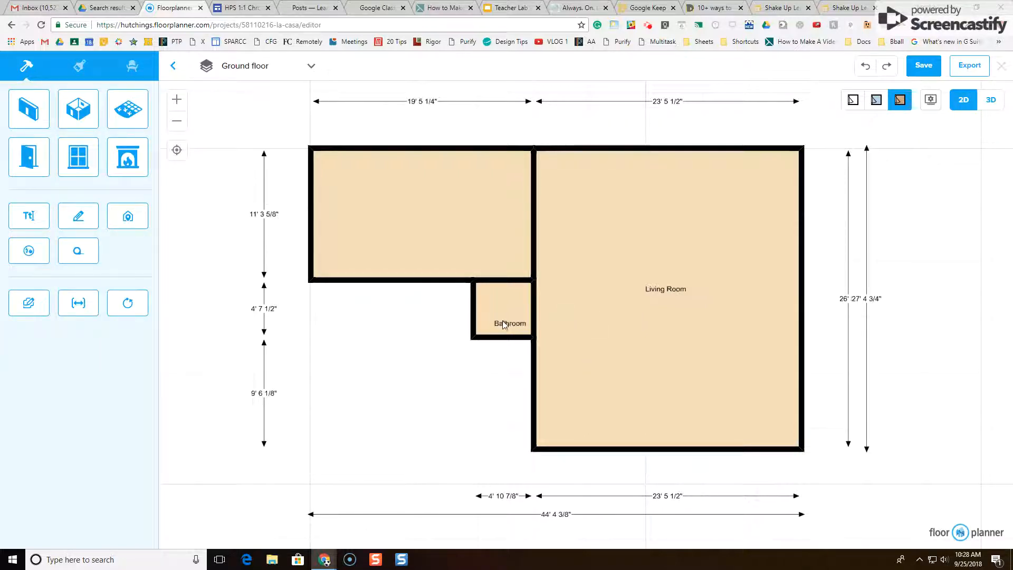
Add a 'Kitchen' text label in the upper-left room
click(29, 215)
text(Kitchen)
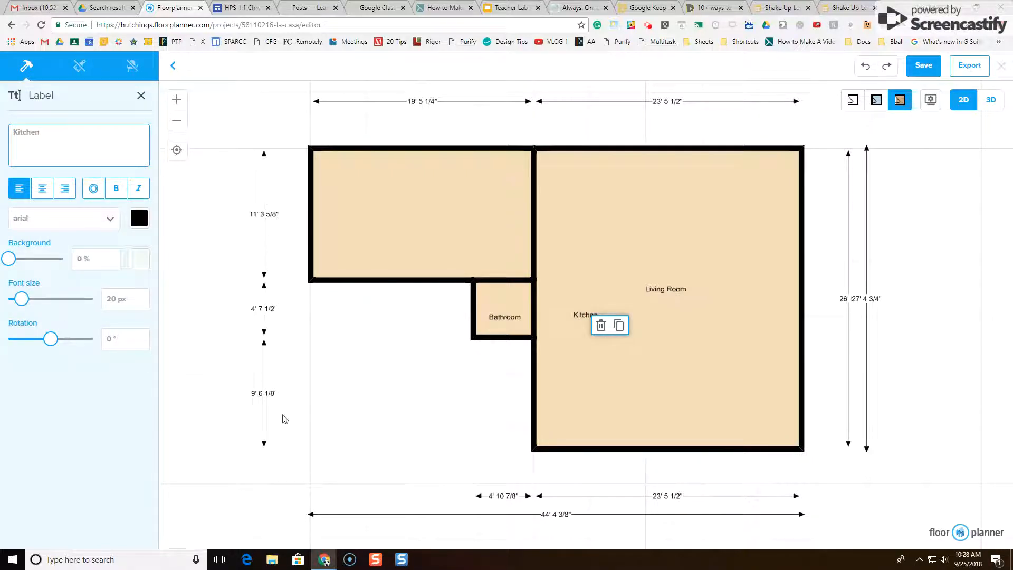
click(141, 95)
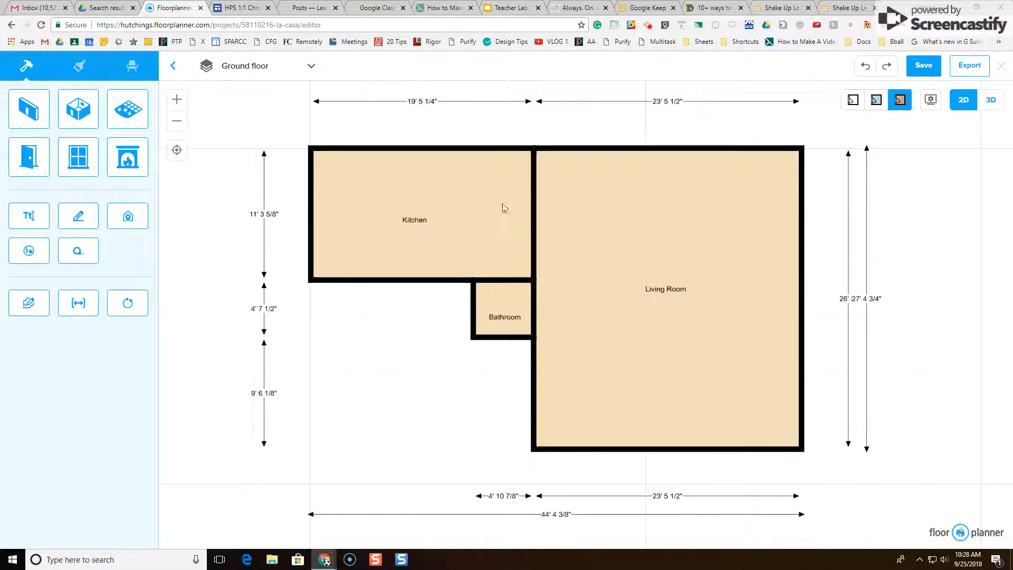
mouse_move(540, 210)
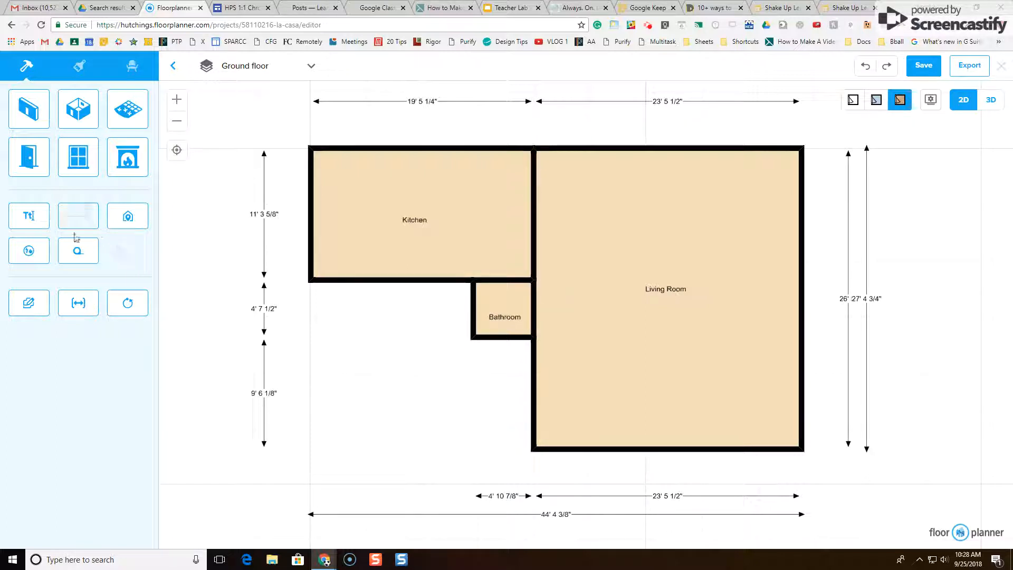
click(29, 215)
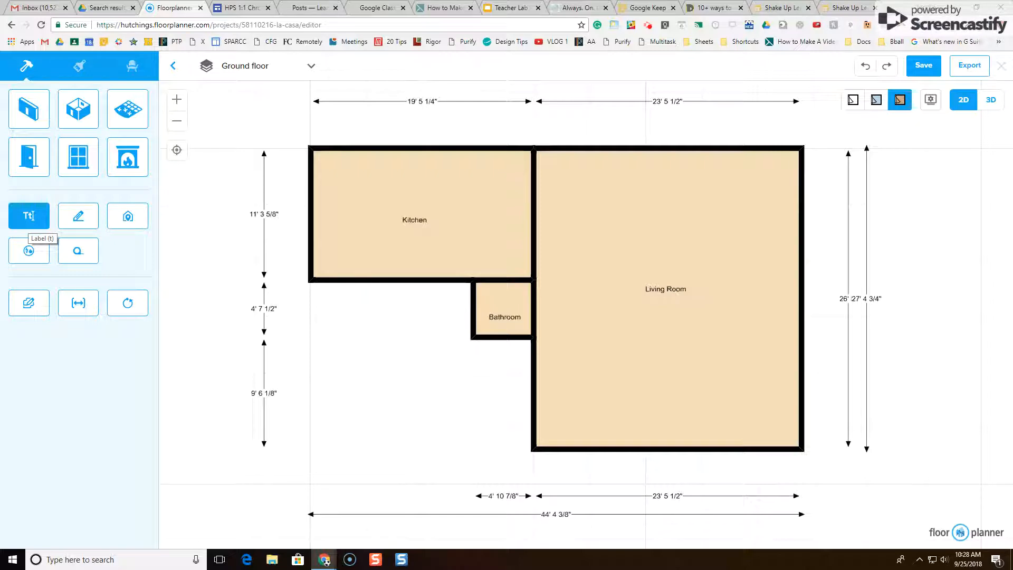